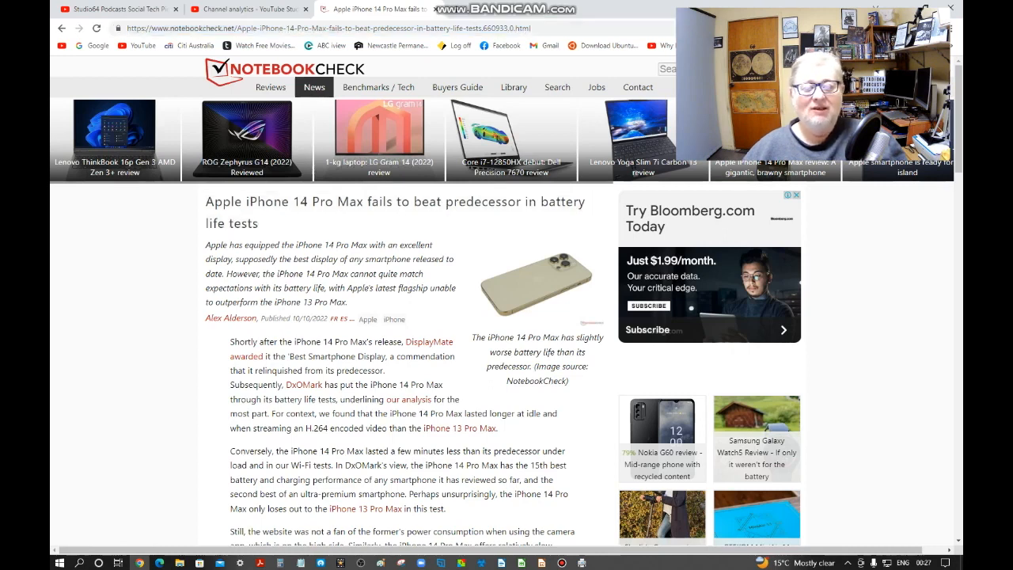
Highlight the opening paragraph about the iPhone 14 Pro Max display award
left_click_drag(205, 245, 333, 302)
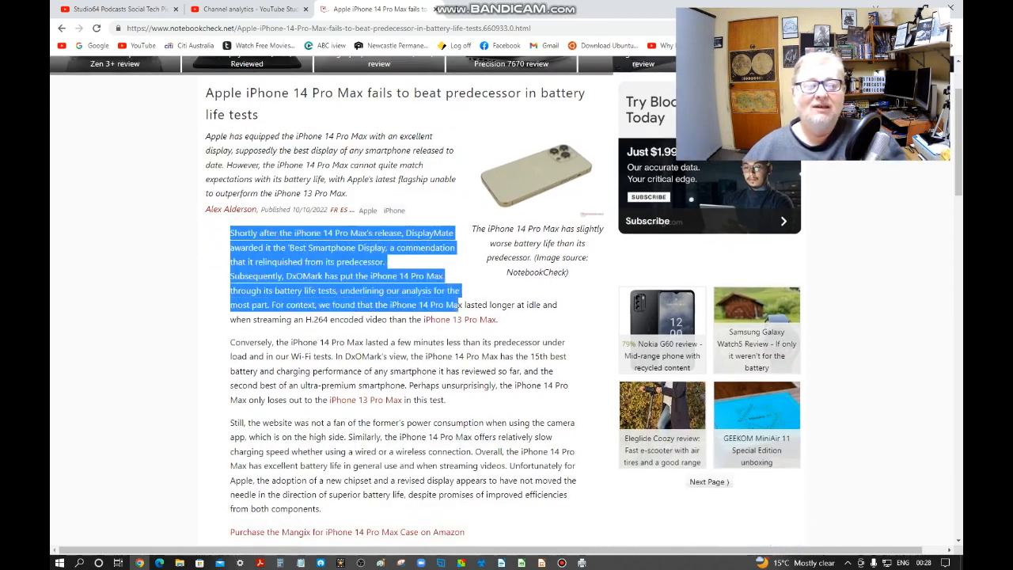
Extend the highlight over the full first paragraph, then highlight the 'Conversely' paragraph
left_click_drag(229, 305, 478, 342)
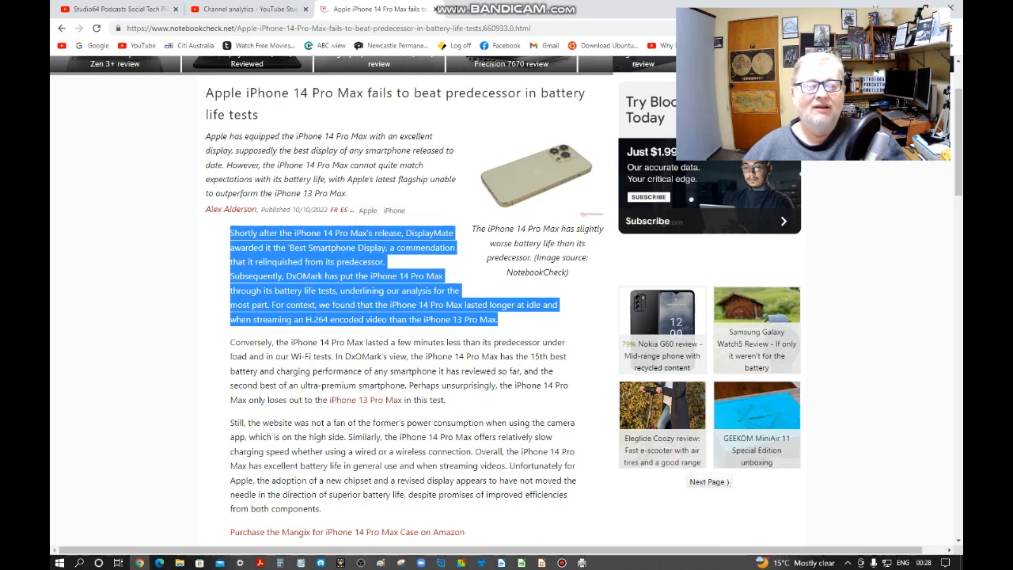
left_click_drag(230, 342, 445, 399)
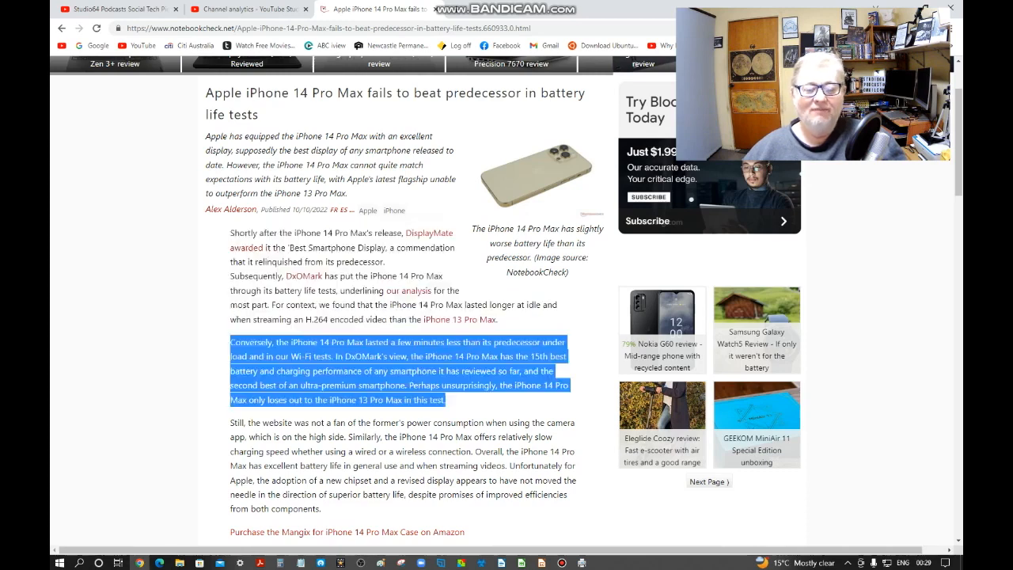
Highlight the 'Still, the website' paragraph on camera power use and charging, then scroll back up
scroll("down", 3)
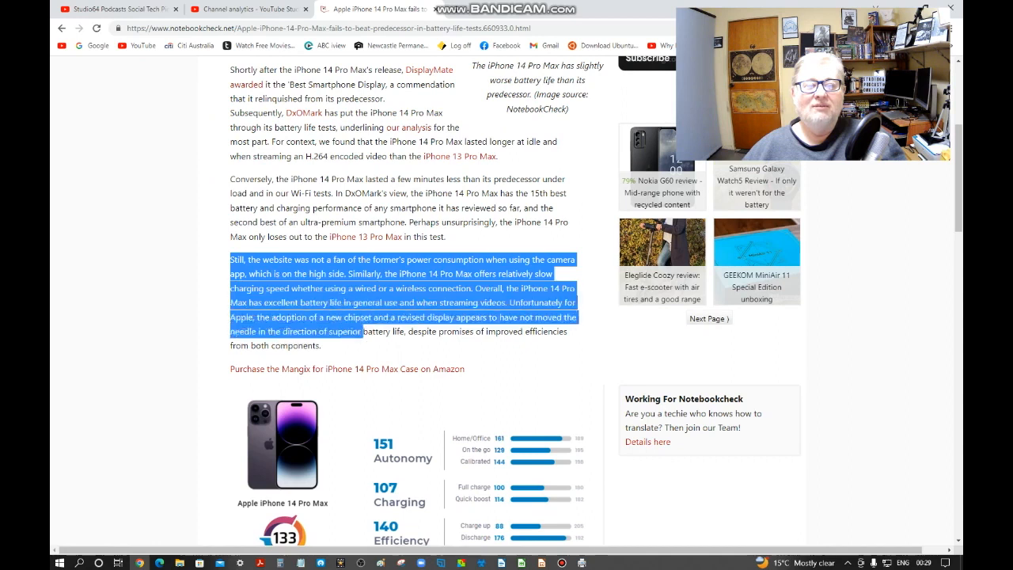
left_click_drag(358, 331, 323, 346)
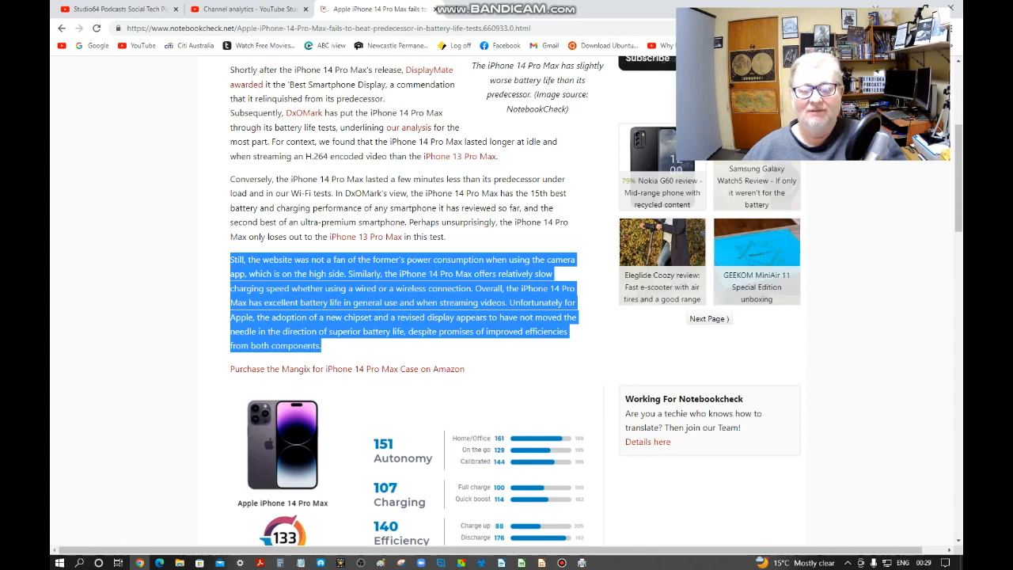
scroll("up", 3)
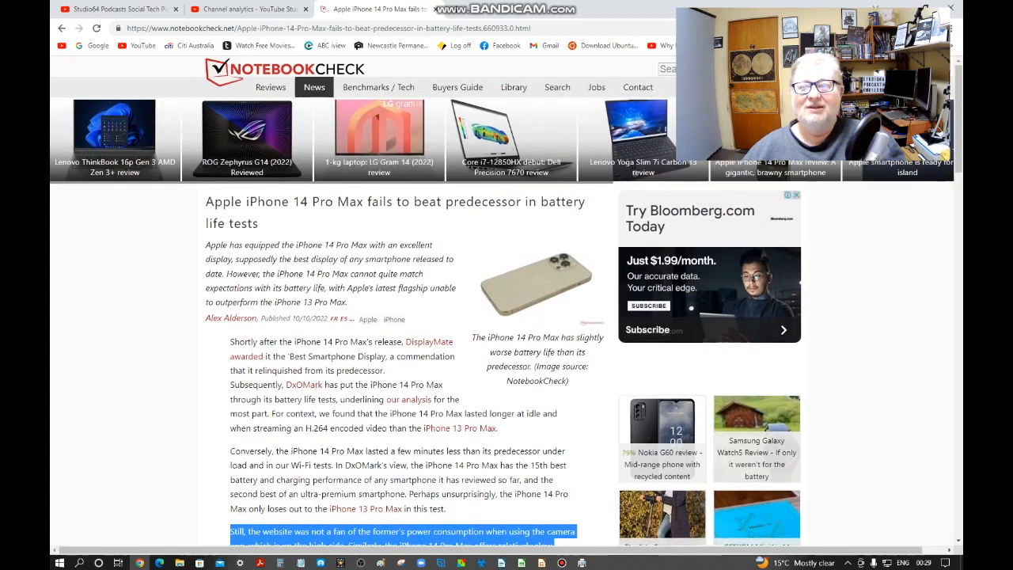